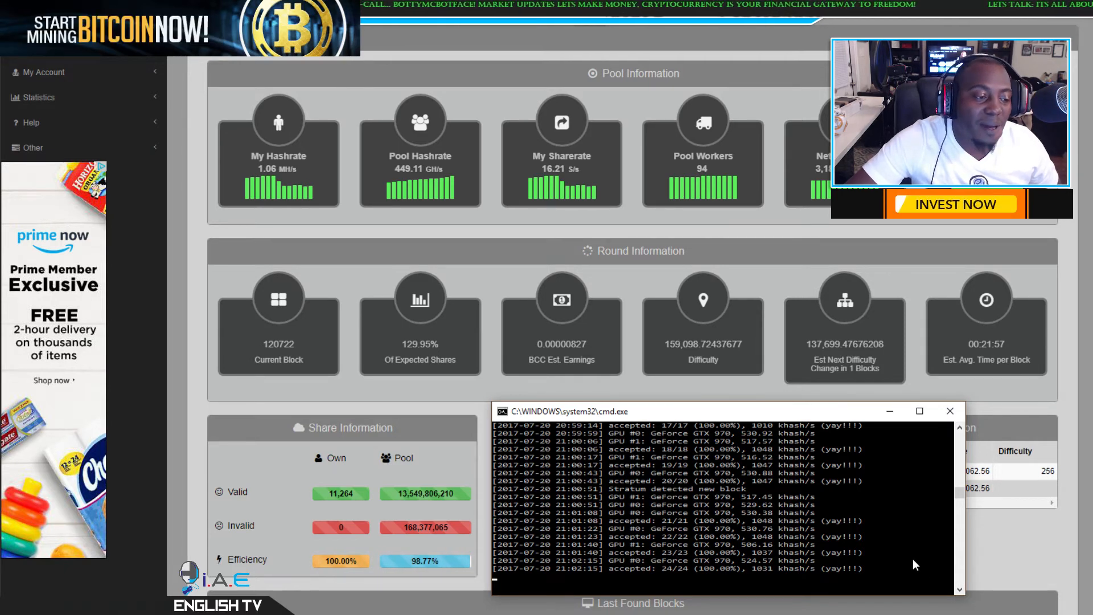
mouse_move(254, 120)
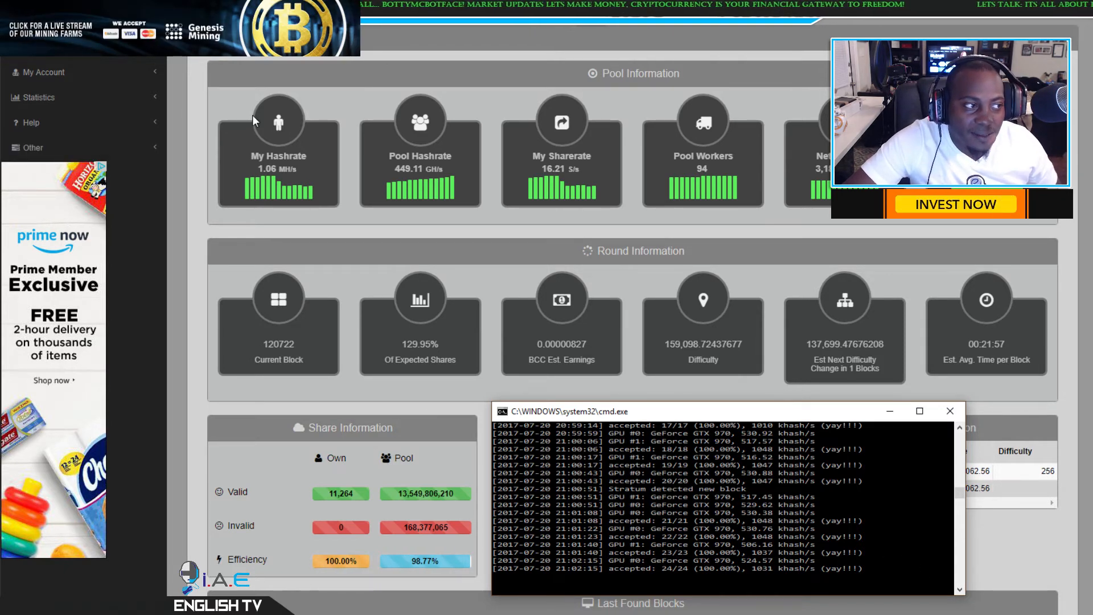